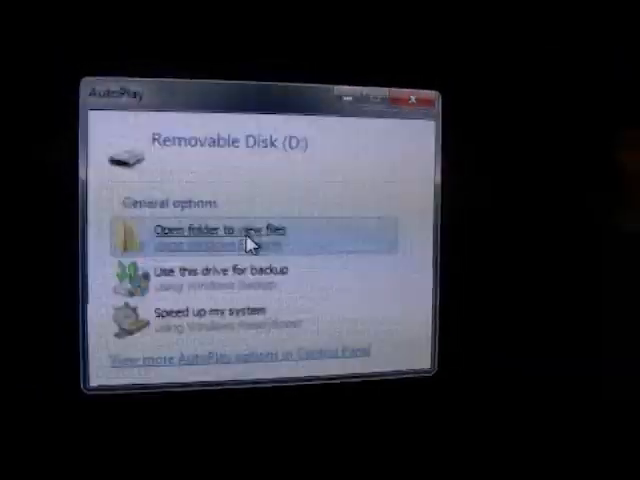
# - Browse removable disk D's files via AutoPlay and launch CrystalDiskMark from the desktop shortcut
pyautogui.click(230, 230)
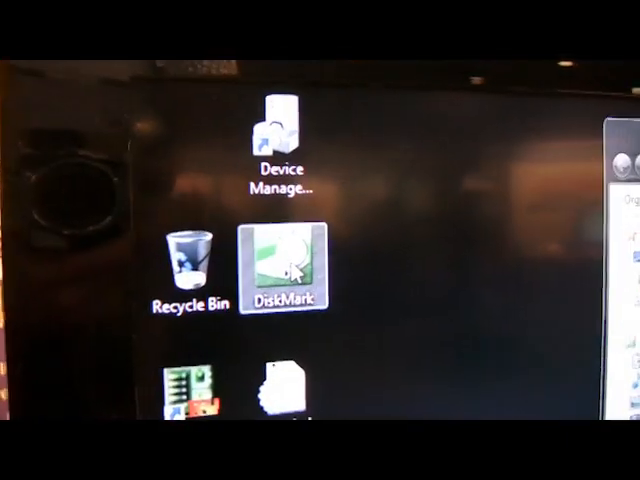
pyautogui.doubleClick(280, 262)
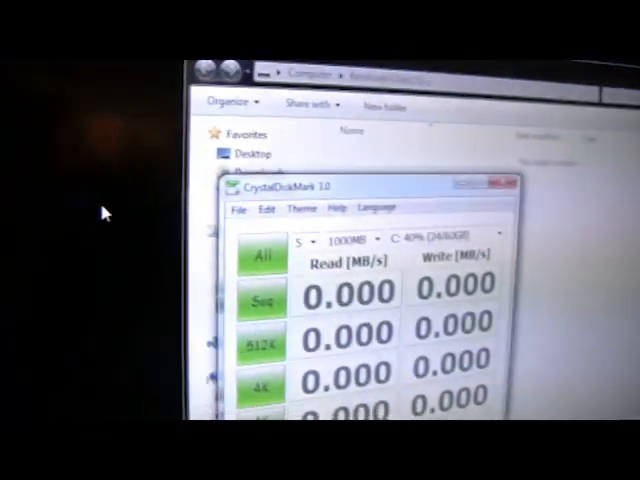